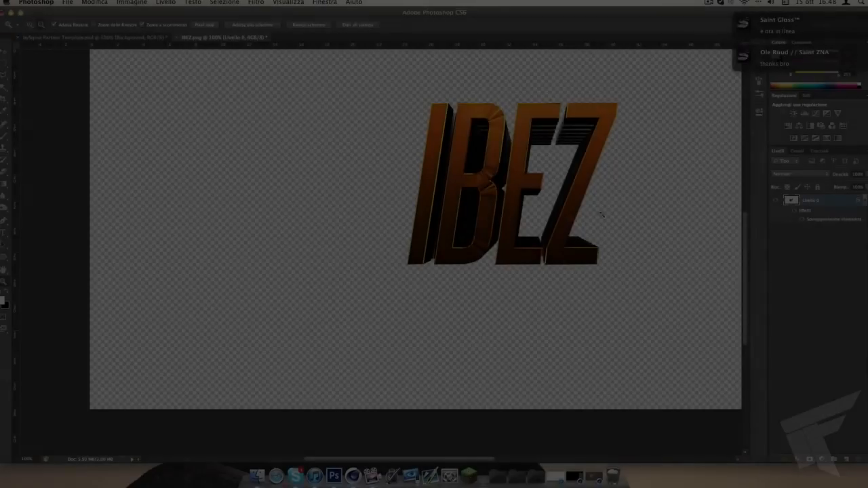
# Bring the IBEZ.png logo into the bySqinz Space banner document over the background
pyautogui.click(61, 37)
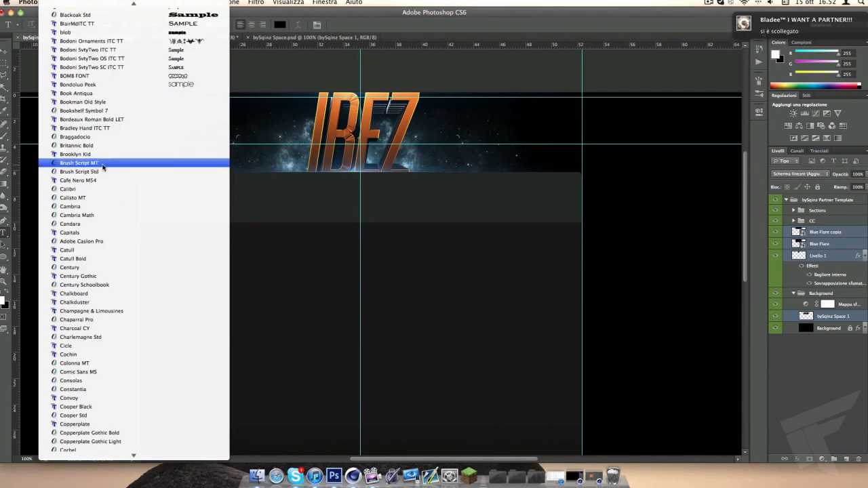
# Choose a typeface for the NETWORK, EPISODES, CLAN and DESIGNER labels, then select the CLAN layer
pyautogui.click(80, 163)
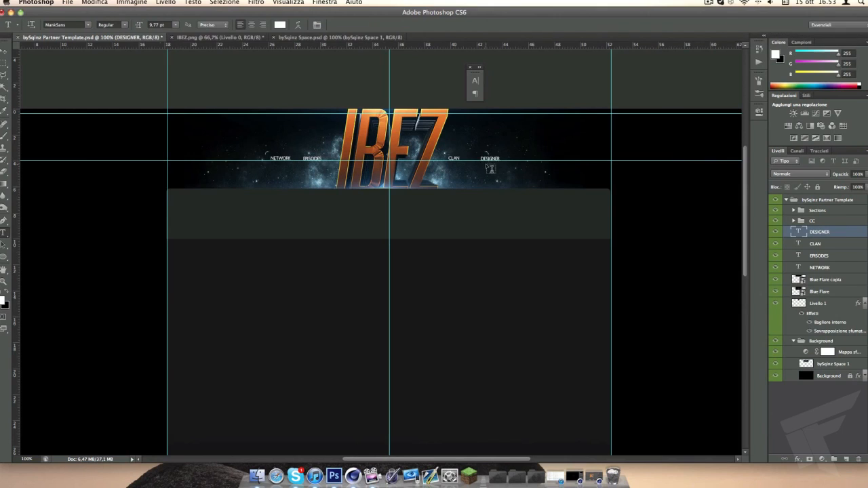
pyautogui.click(815, 244)
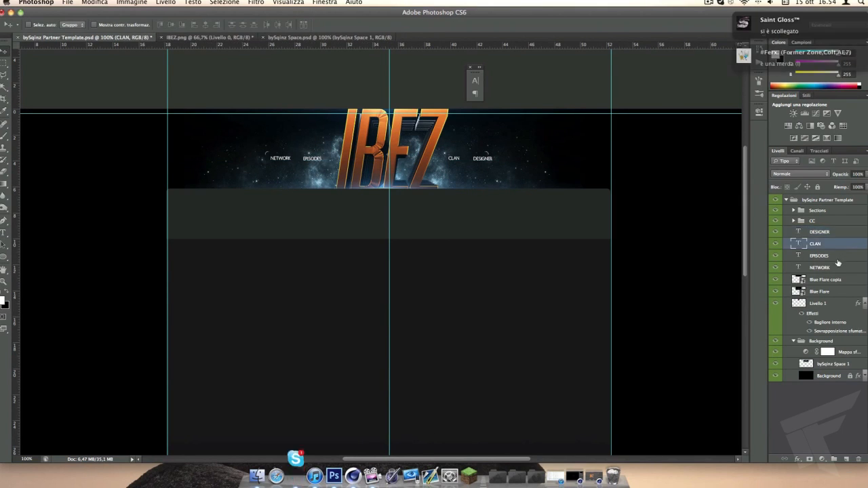
# Paste the copied drop-shadow layer style onto the navigation text layers
pyautogui.rightClick(815, 243)
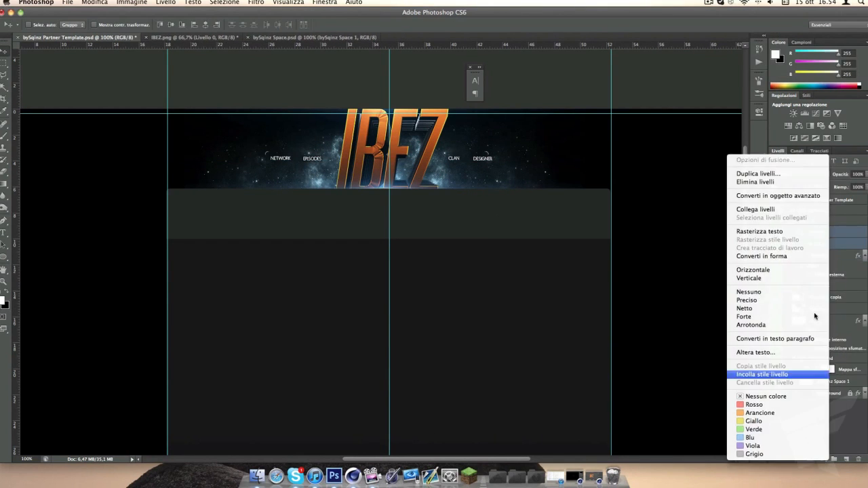
pyautogui.click(762, 373)
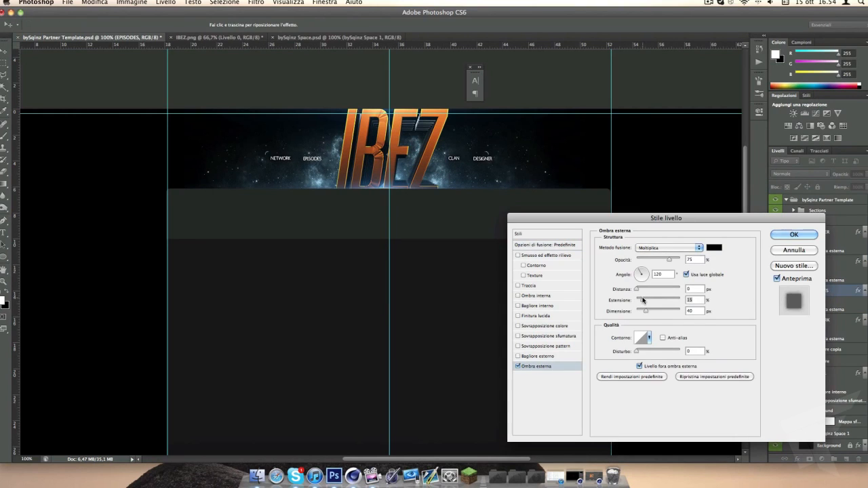
pyautogui.click(793, 234)
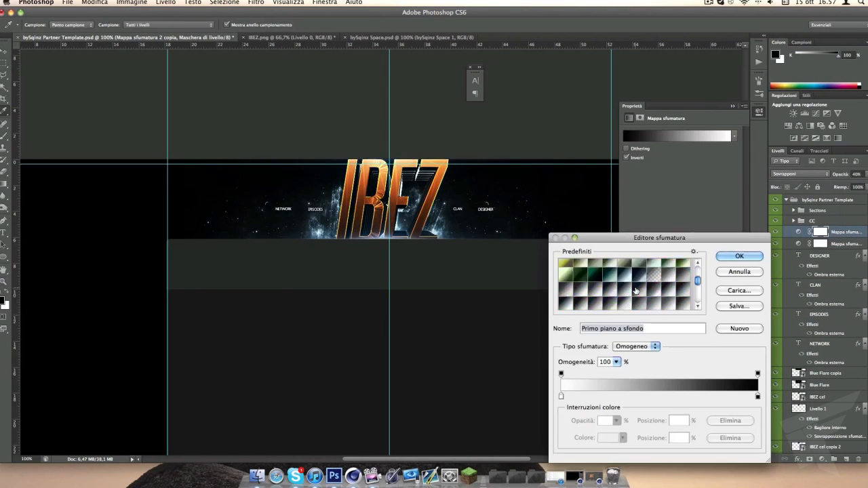
# Try different Gradient Editor presets for the grey gradient map layer
pyautogui.click(587, 304)
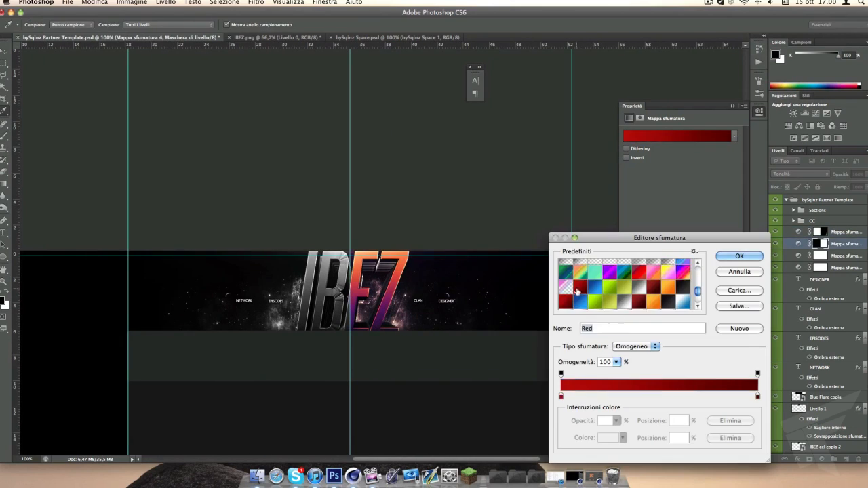
pyautogui.click(739, 256)
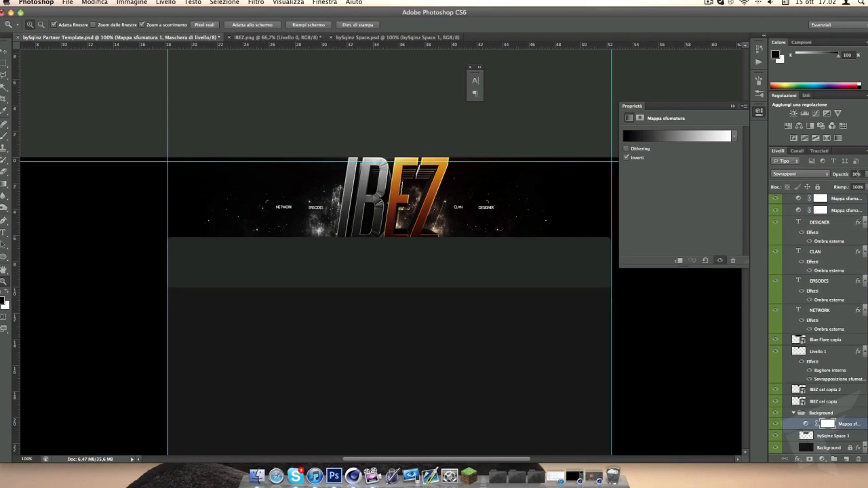
# Add a green gradient map and set the Solid Color fill layer to #424242
pyautogui.click(820, 435)
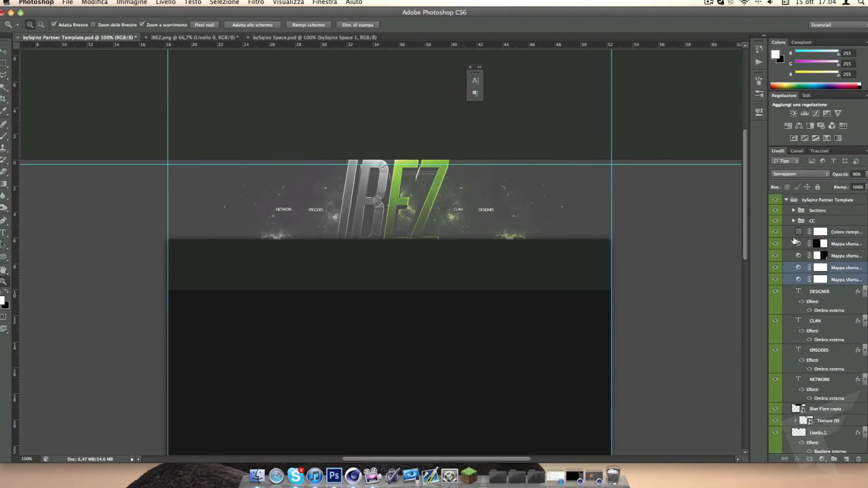
pyautogui.doubleClick(799, 231)
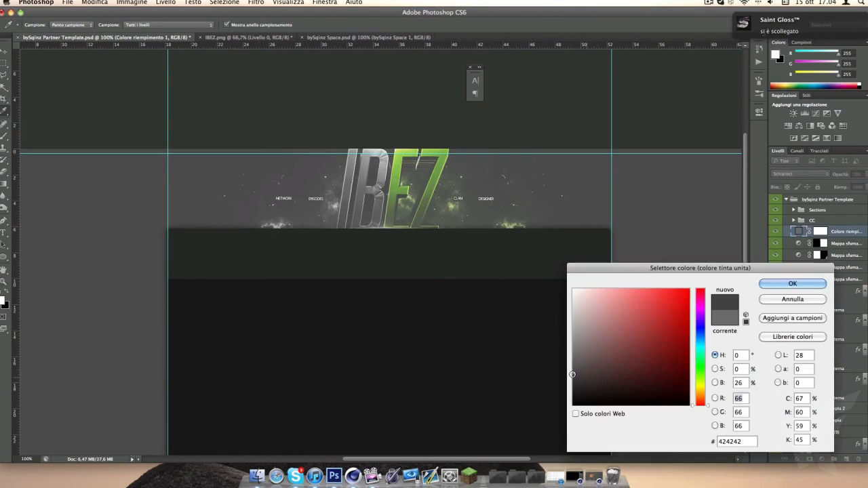
pyautogui.click(792, 282)
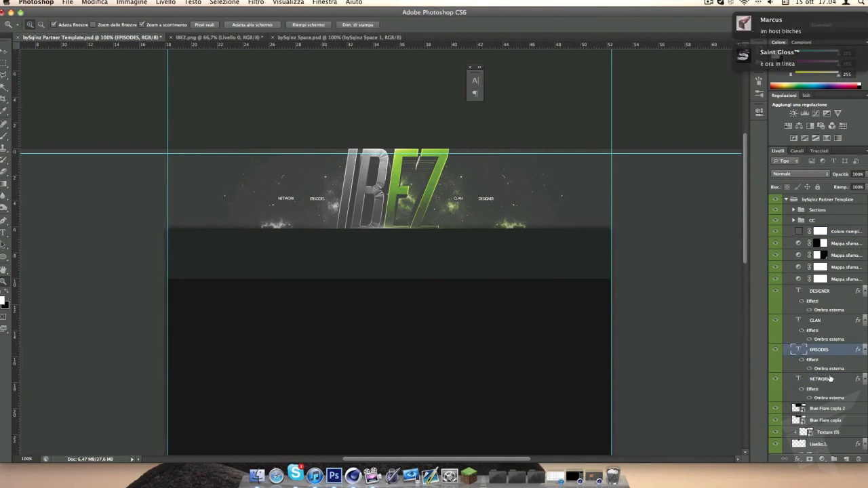